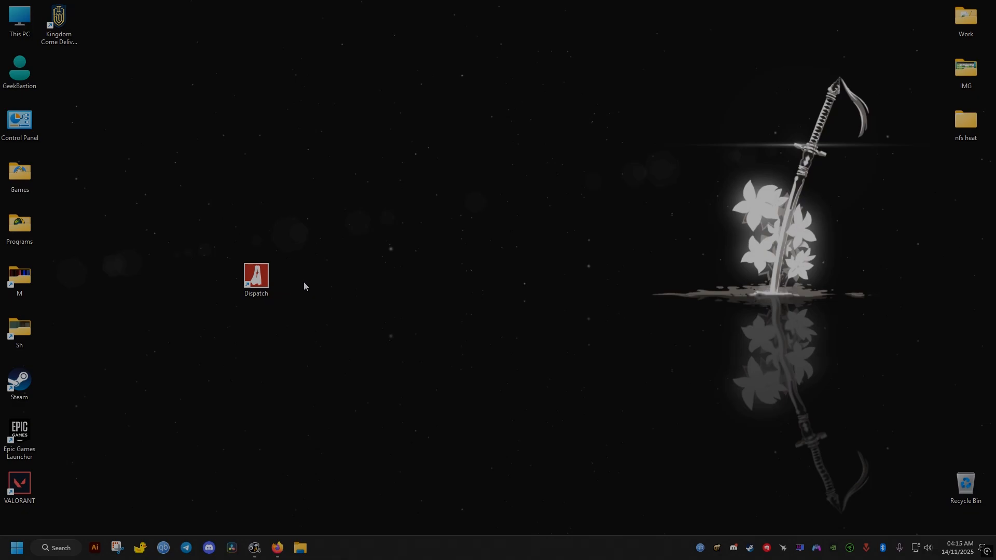
Give Dispatch the -dx launch option in its Steam properties and close the window
left_click(255, 276)
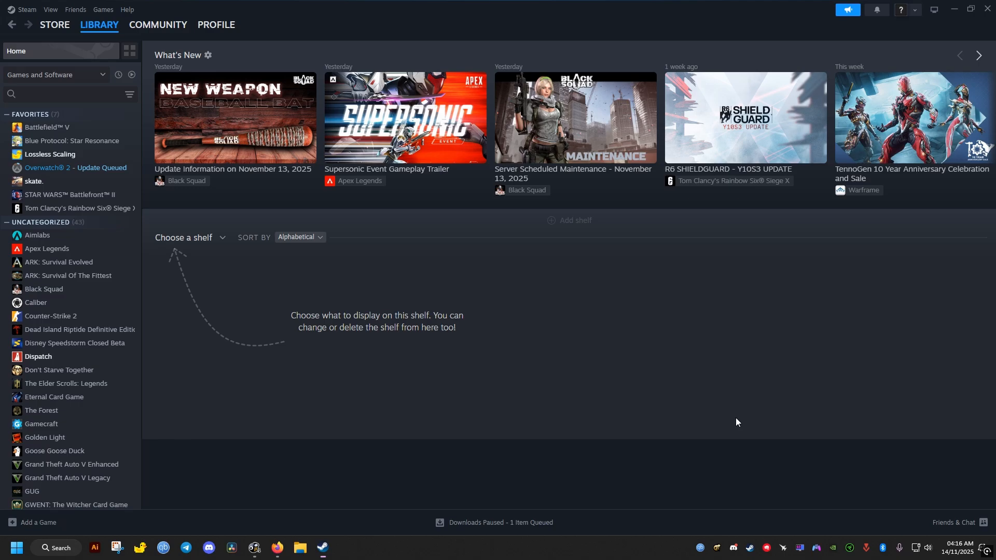
mouse_move(66, 355)
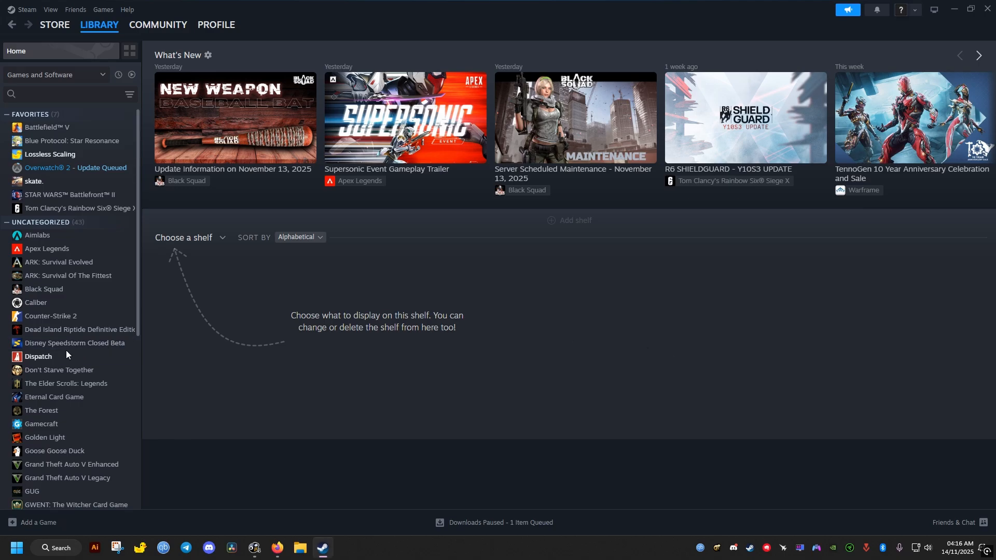
right_click(37, 357)
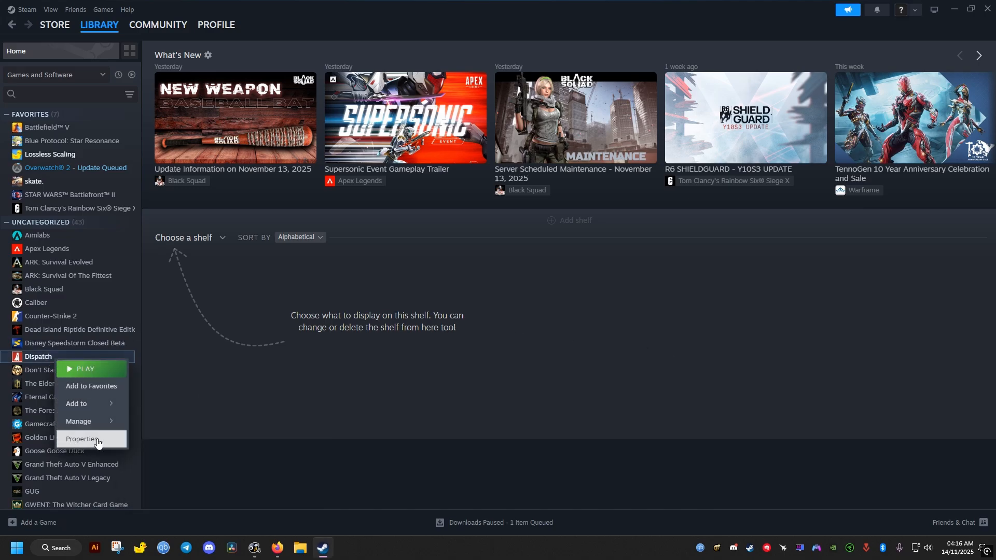
left_click(83, 439)
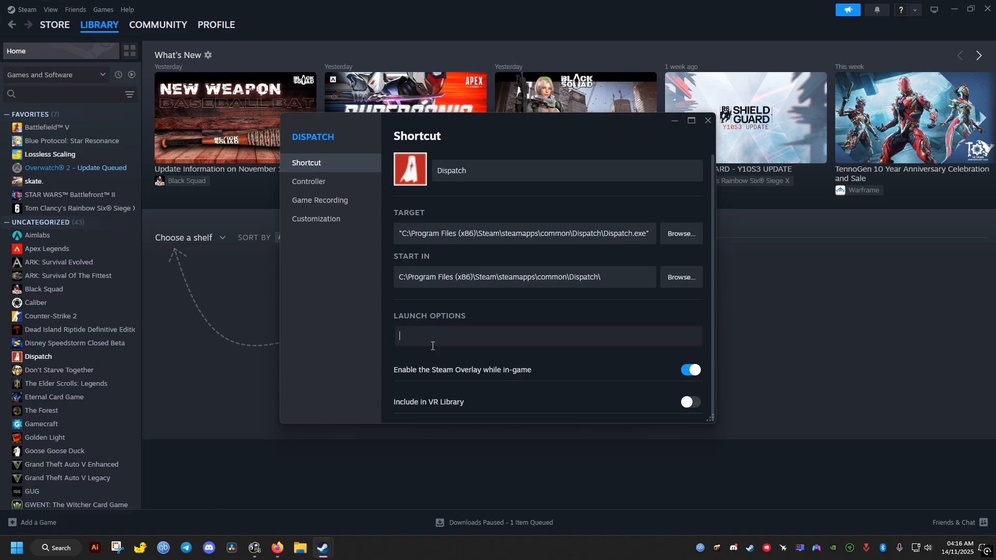
type("-dx")
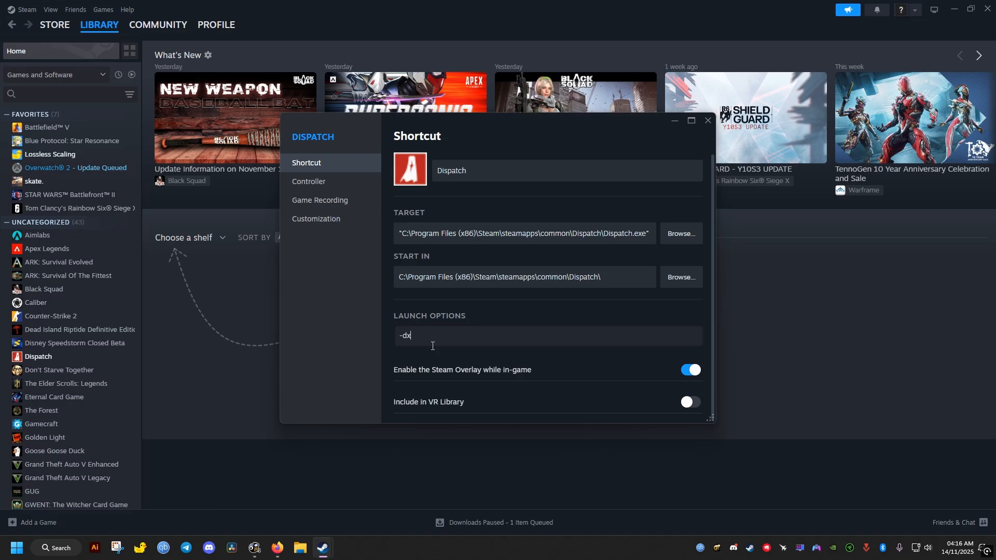
left_click(708, 120)
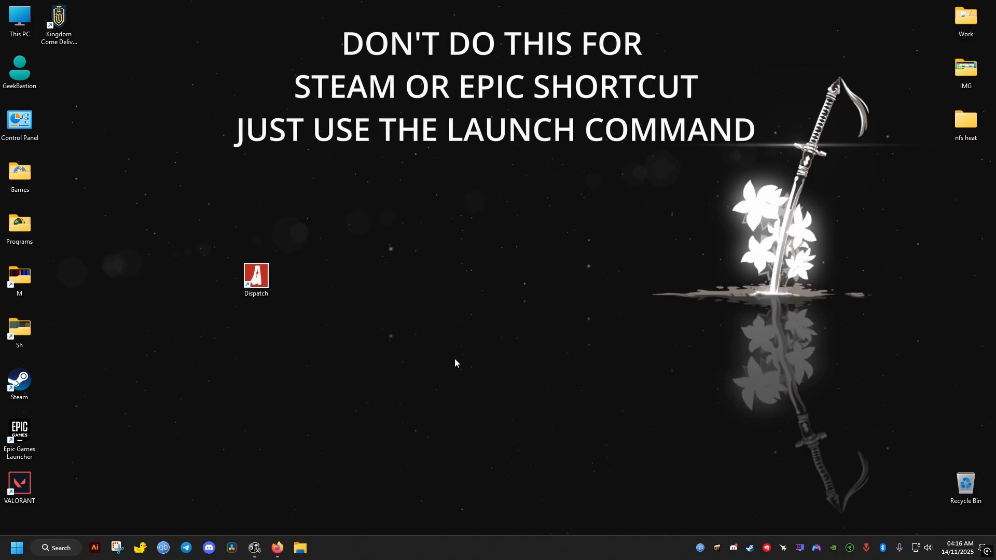
right_click(255, 276)
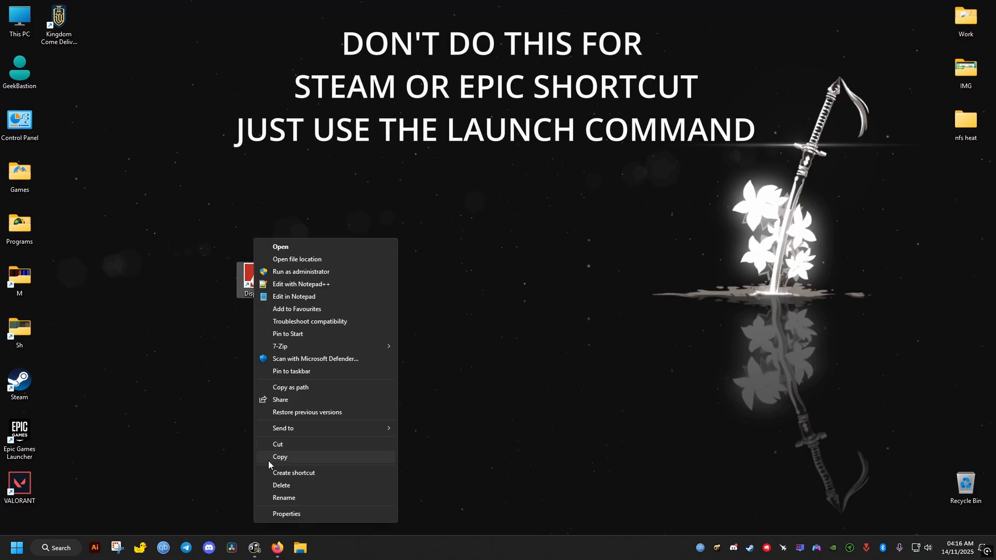
left_click(286, 513)
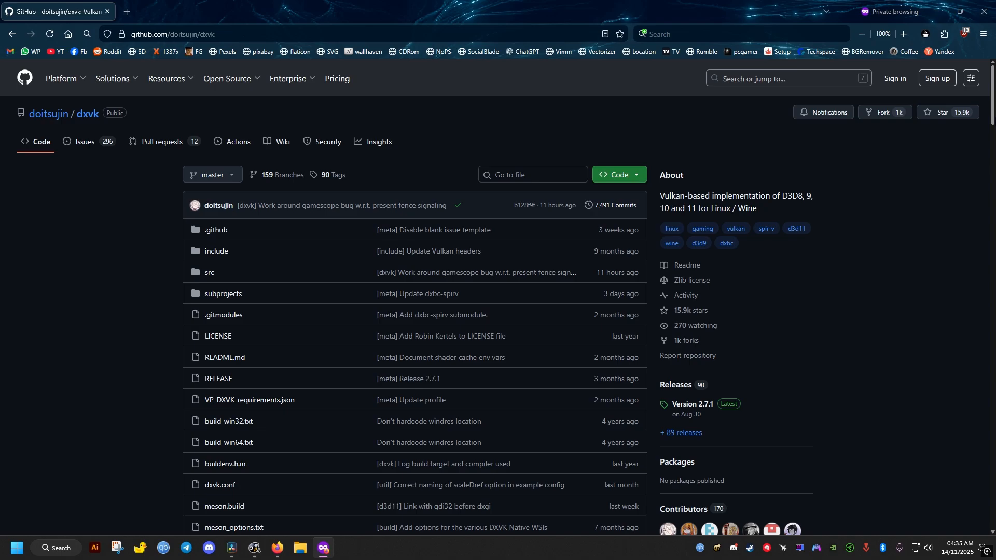
Download dxvk-2.7.1.tar.gz from the Version 2.7.1 release of doitsujin/dxvk
scroll("down", 3)
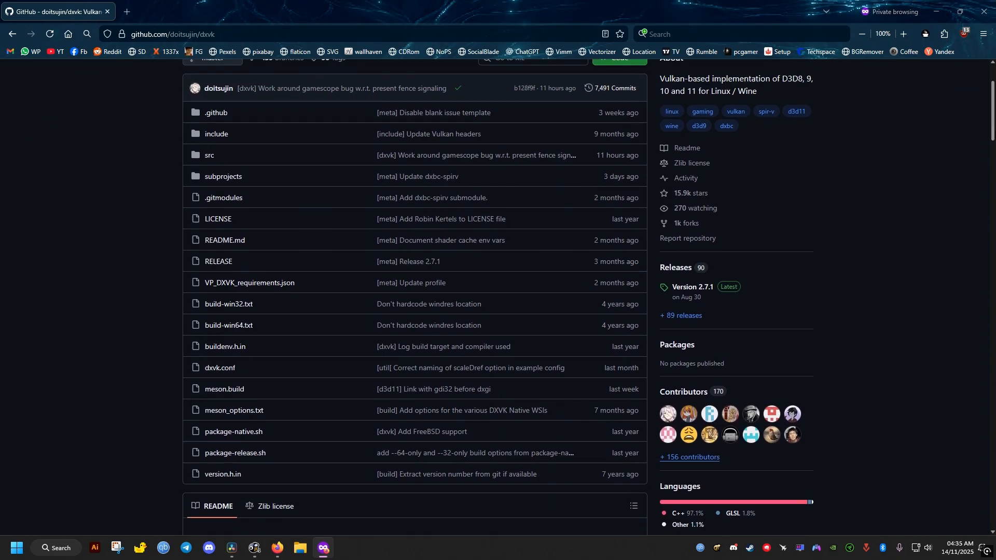
left_click(693, 287)
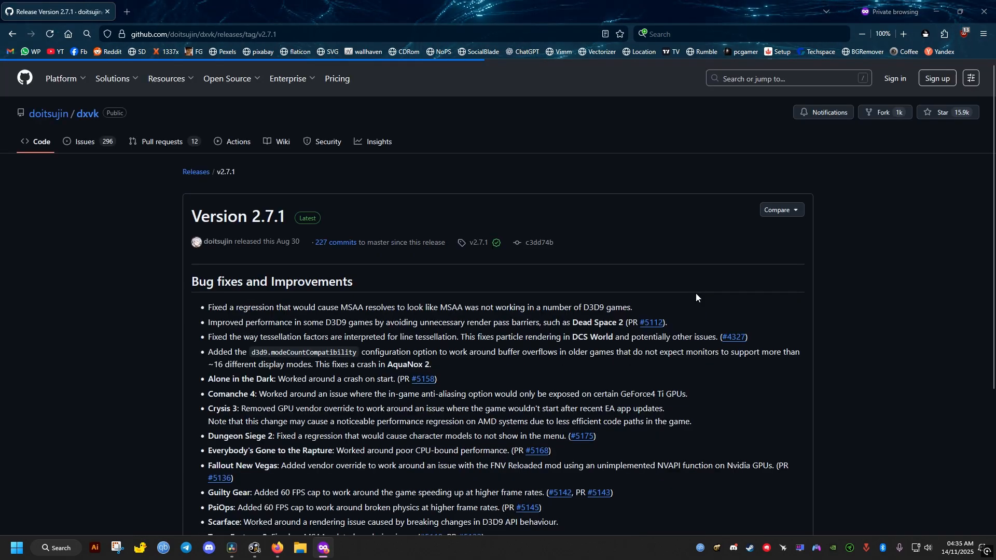
scroll("down", 3)
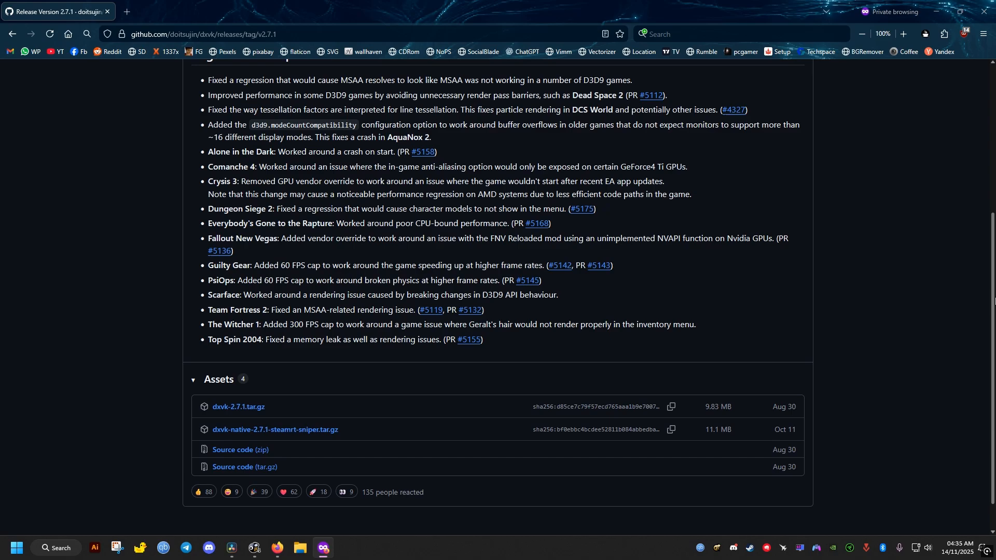
mouse_move(236, 402)
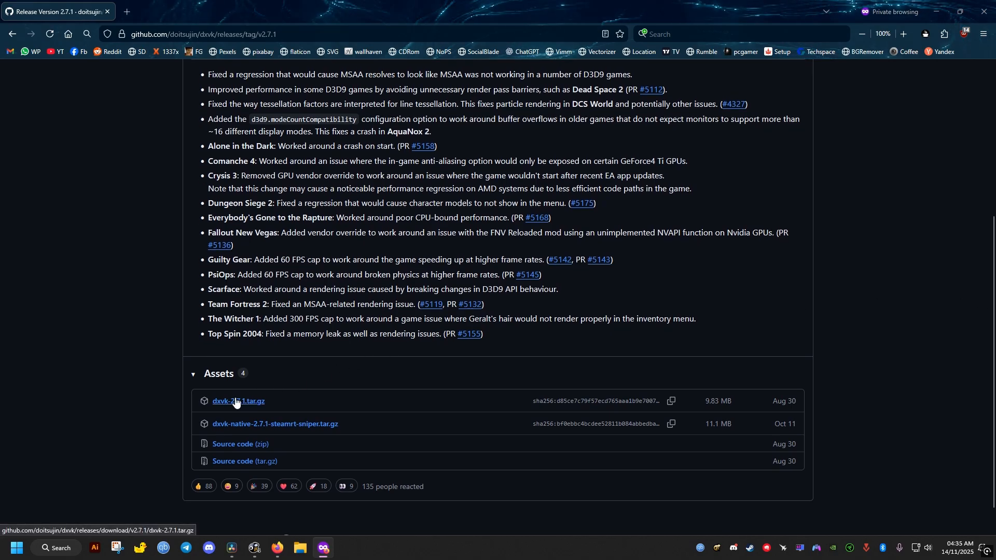
left_click(238, 400)
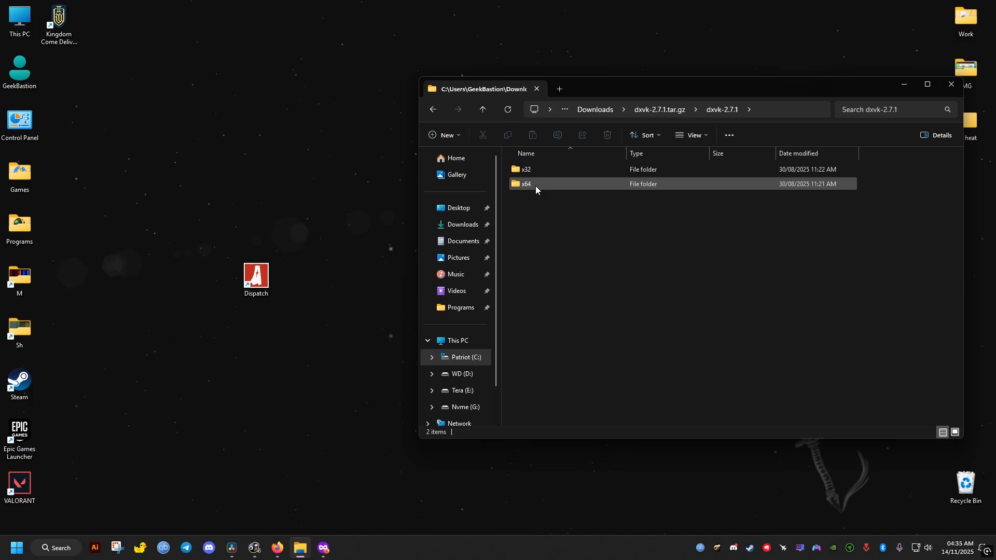
Enter the dxvk x64 folder, then navigate Program Files (x86) > Steam > steamapps
double_click(526, 184)
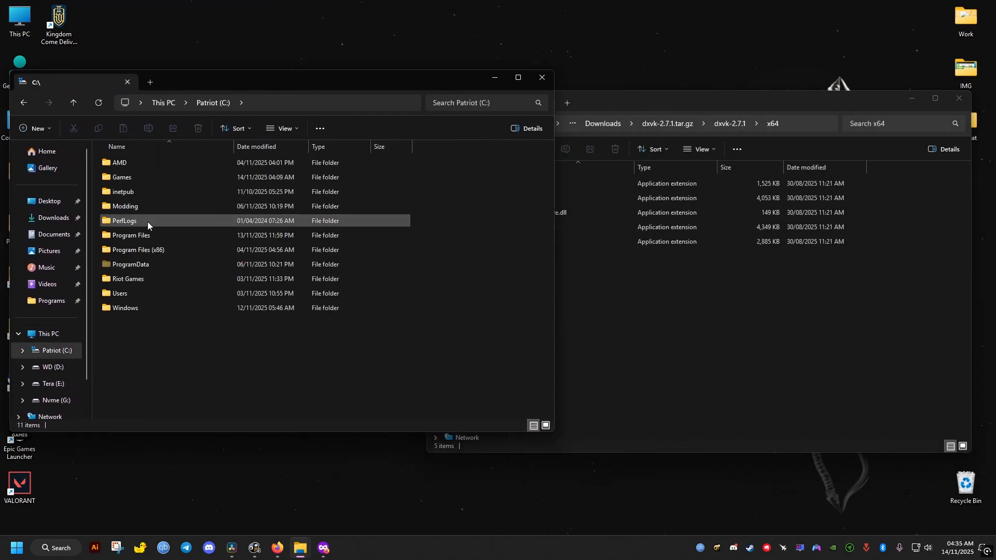
double_click(138, 249)
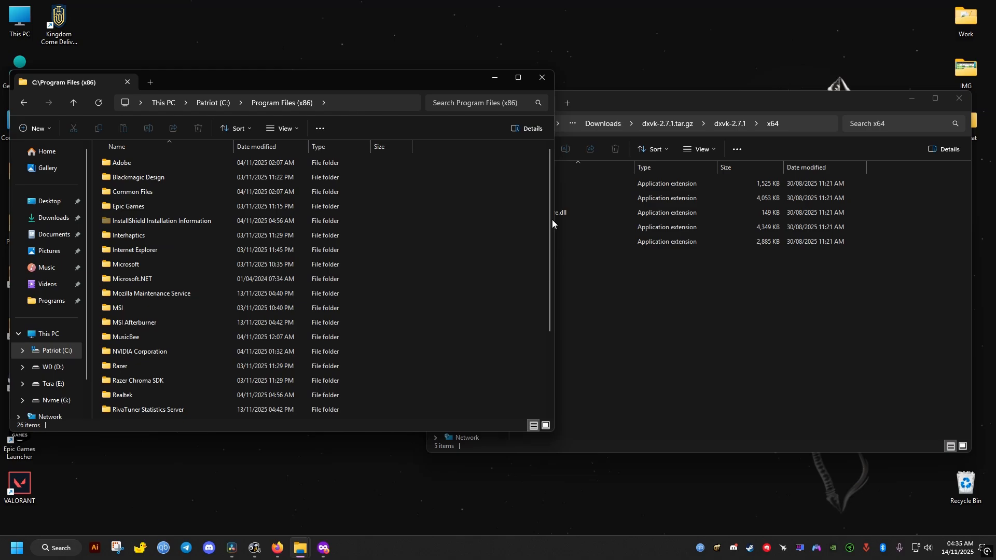
scroll("down", 3)
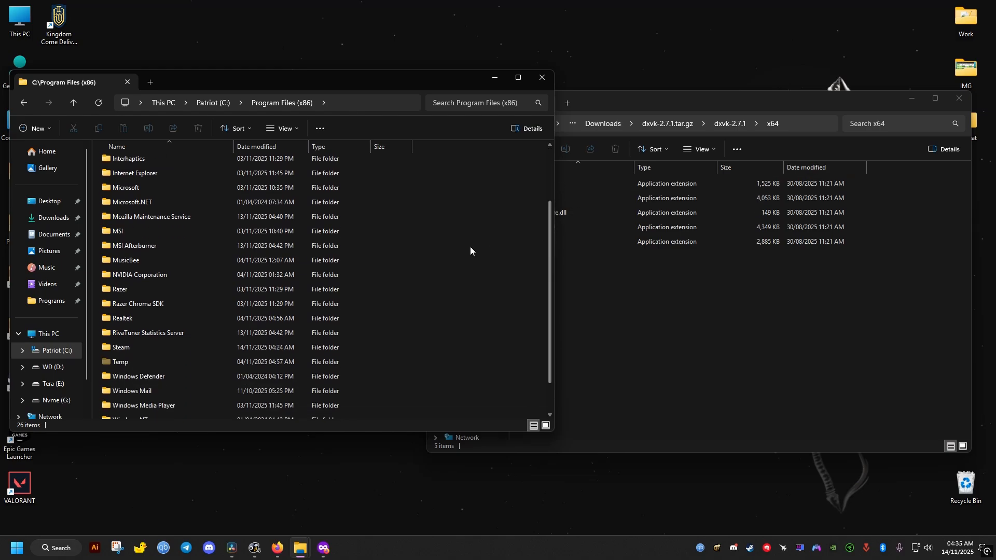
double_click(121, 347)
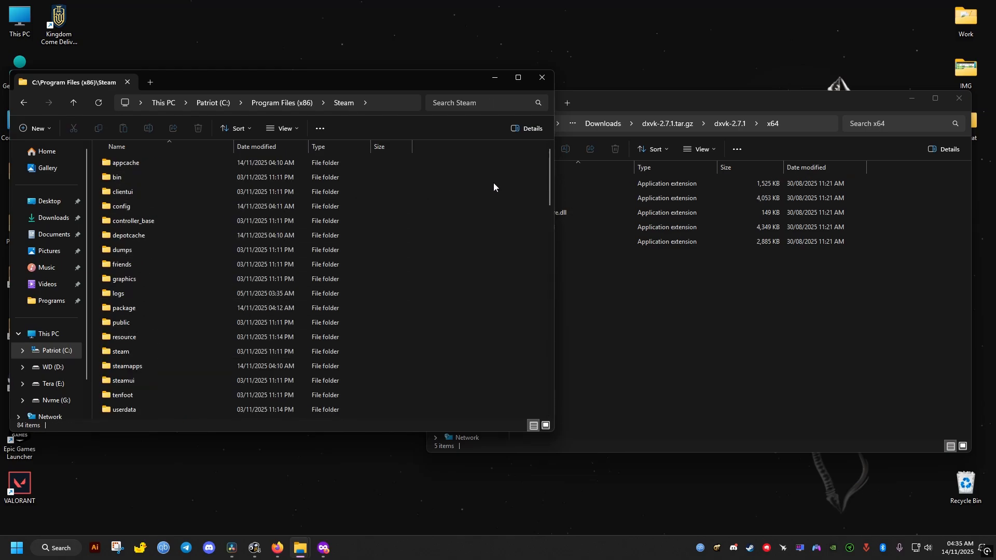
scroll("down", 3)
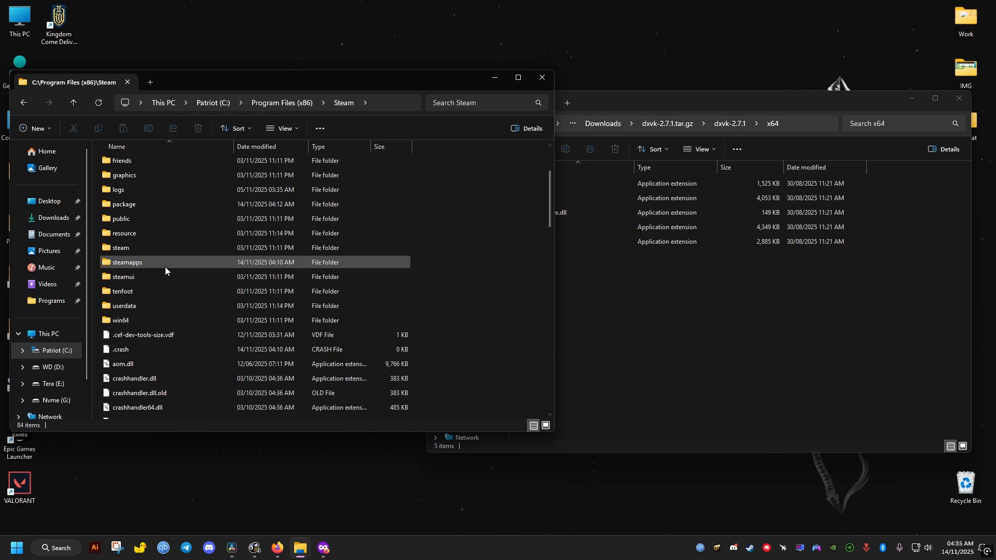
double_click(128, 262)
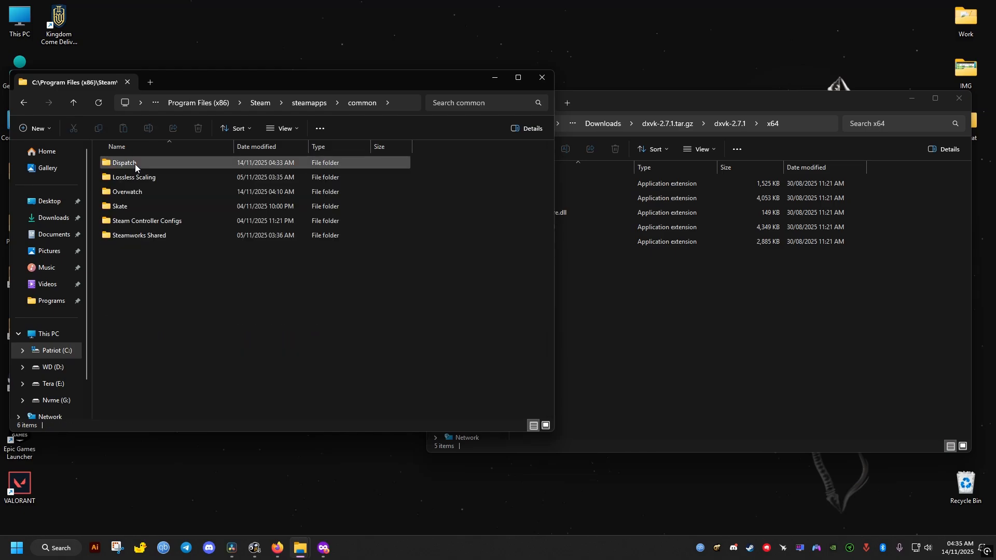
Continue into Dispatch > Dispatch > Binaries toward the Win64 game folder
double_click(125, 162)
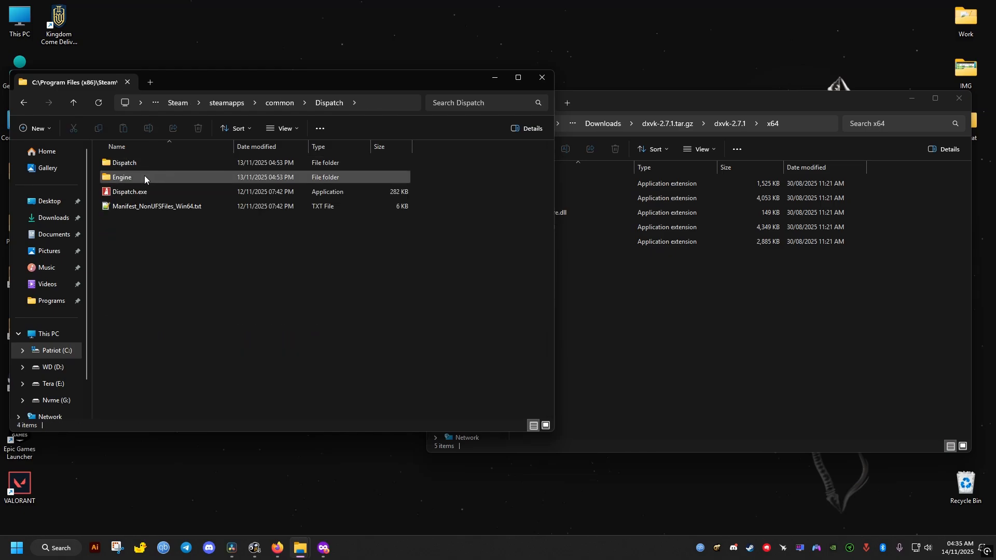
double_click(123, 176)
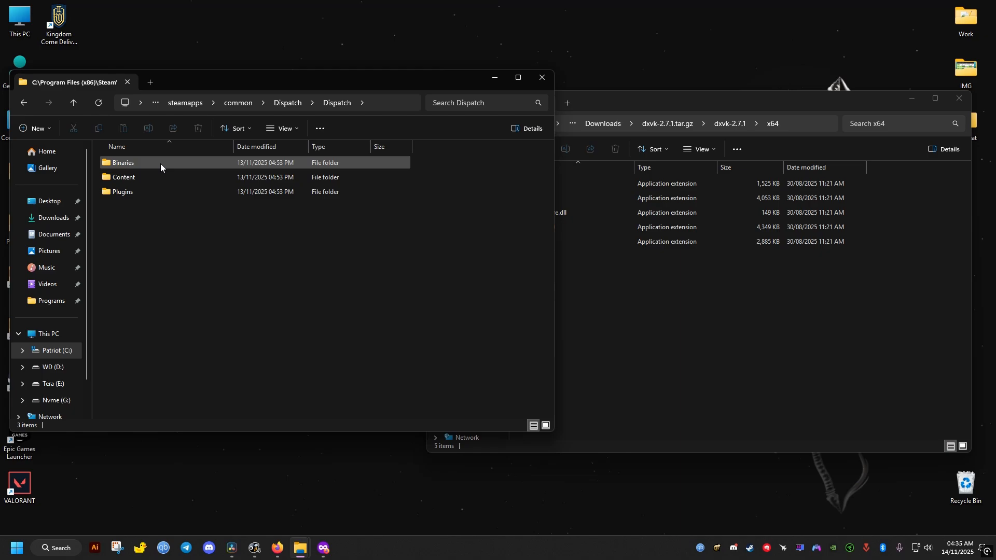
double_click(123, 162)
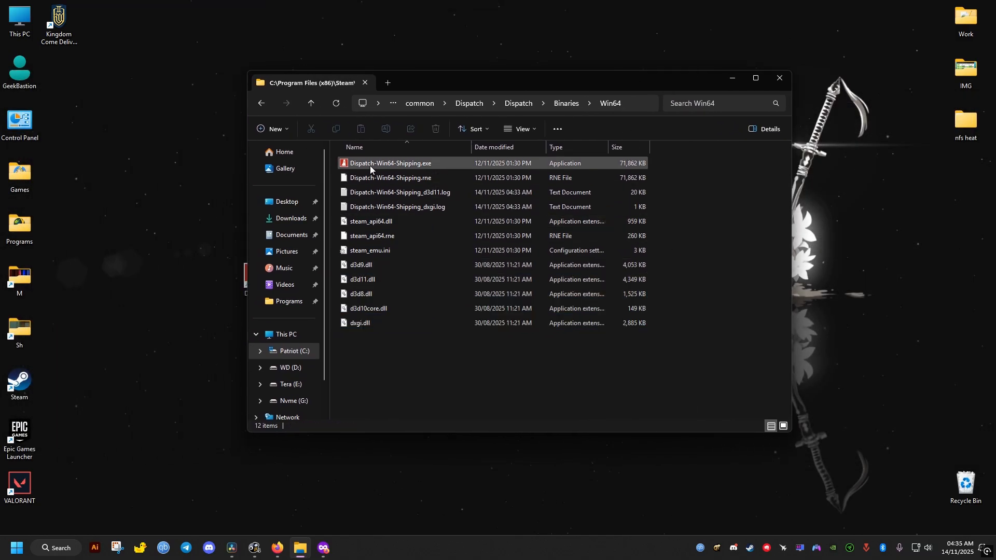
View Dispatch-Win64-Shipping.exe's Compatibility properties, then close the dialog
left_click(390, 163)
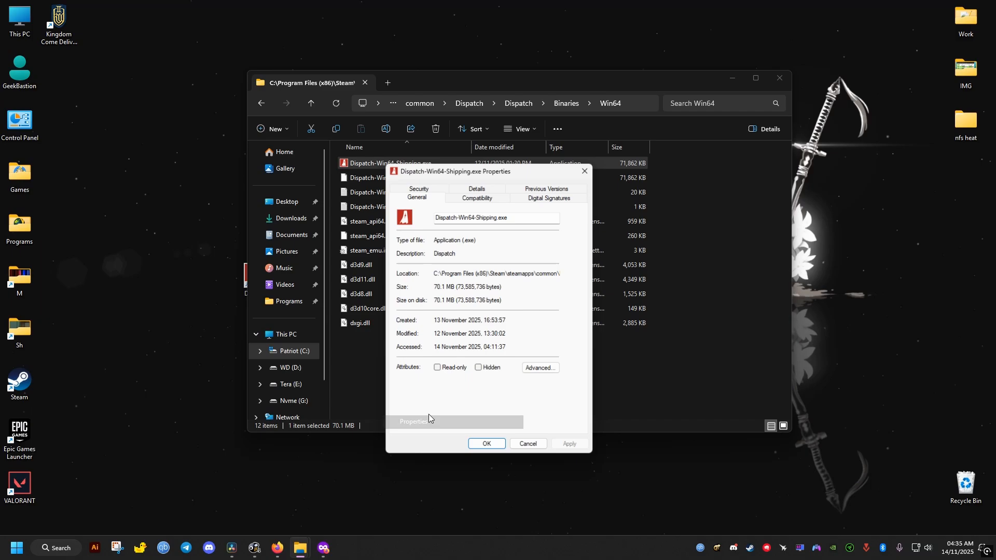
left_click(477, 196)
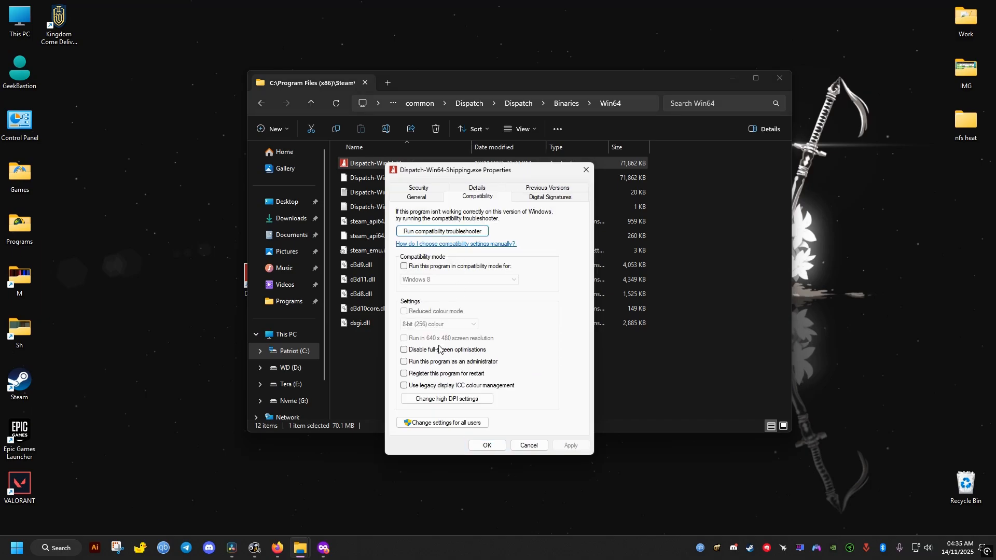
left_click(528, 445)
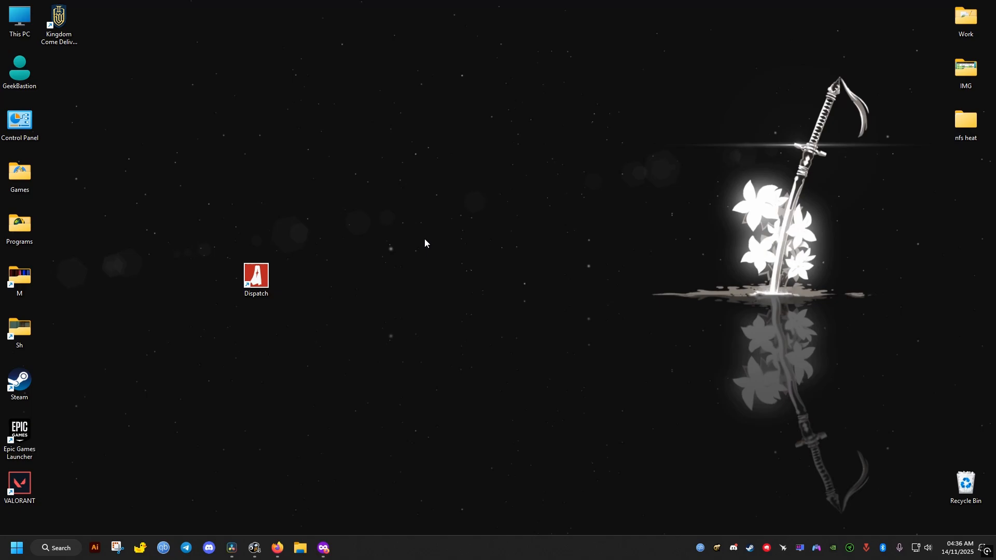
mouse_move(256, 277)
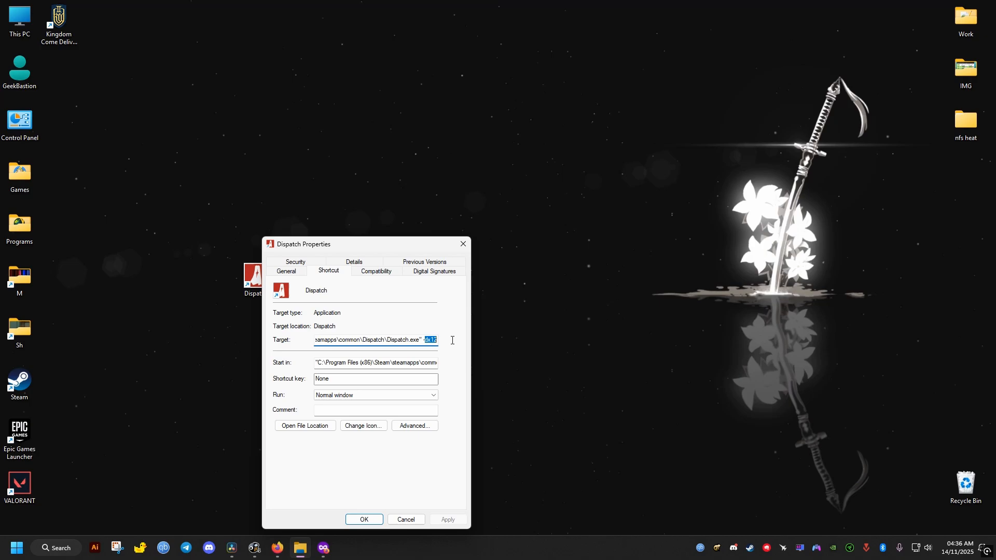
Confirm the Dispatch shortcut's edited Target field and close its properties
left_click(363, 516)
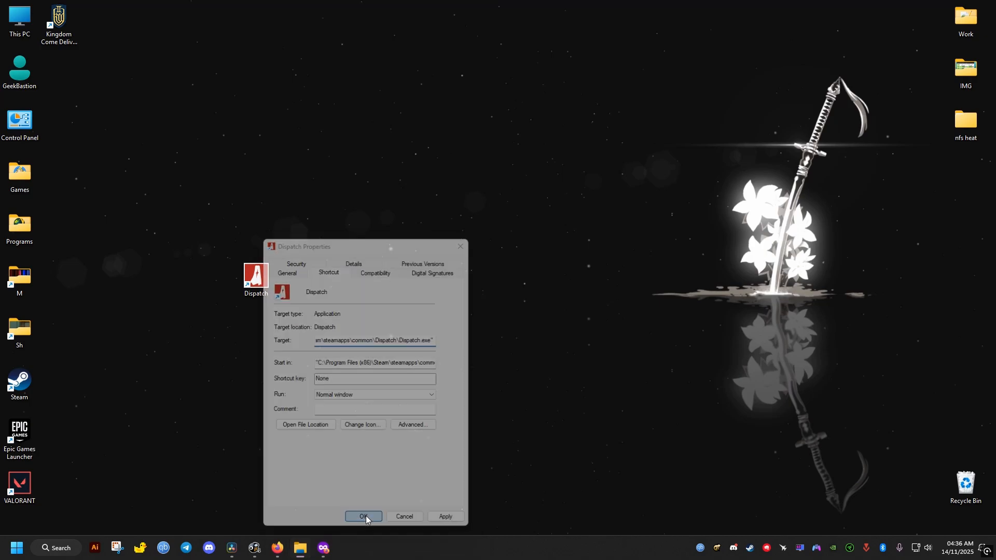
left_click(363, 517)
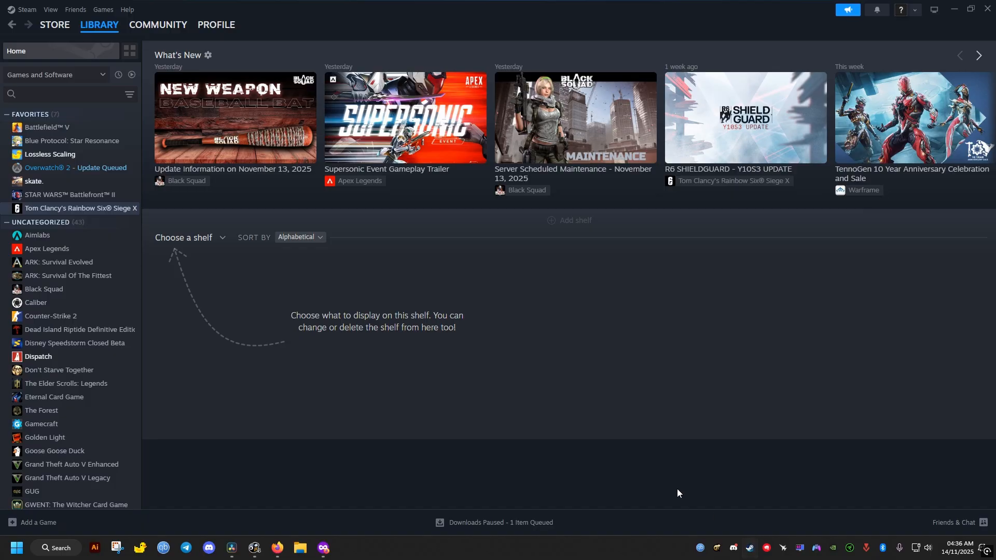
Bring up Dispatch's Steam properties from the library list
right_click(38, 357)
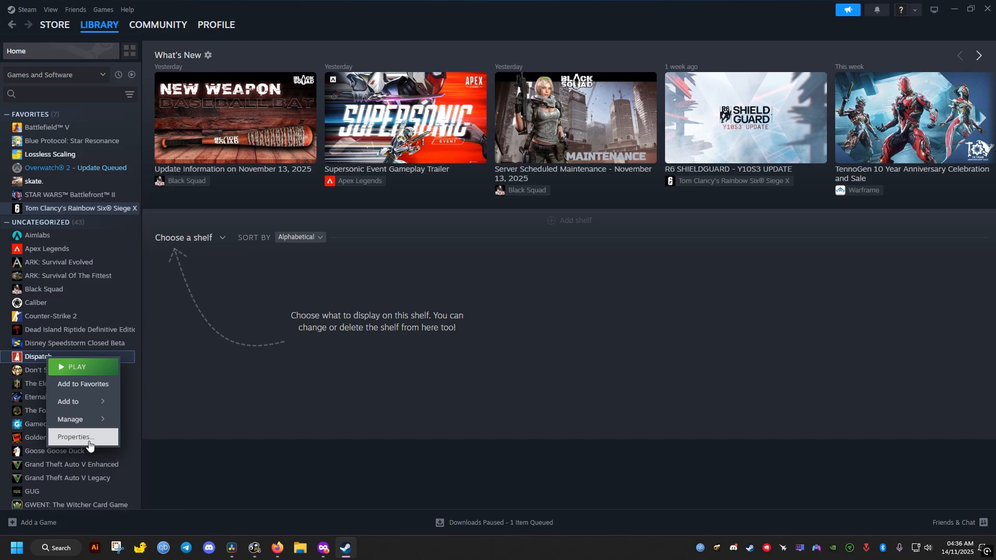
left_click(76, 437)
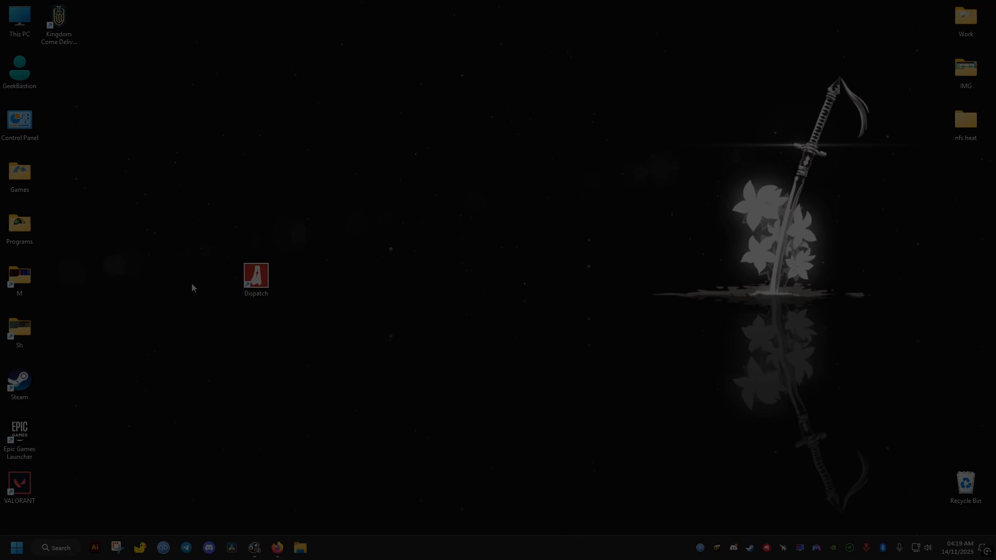
Launch Run from Start search and open the appdata folder through it
type("run")
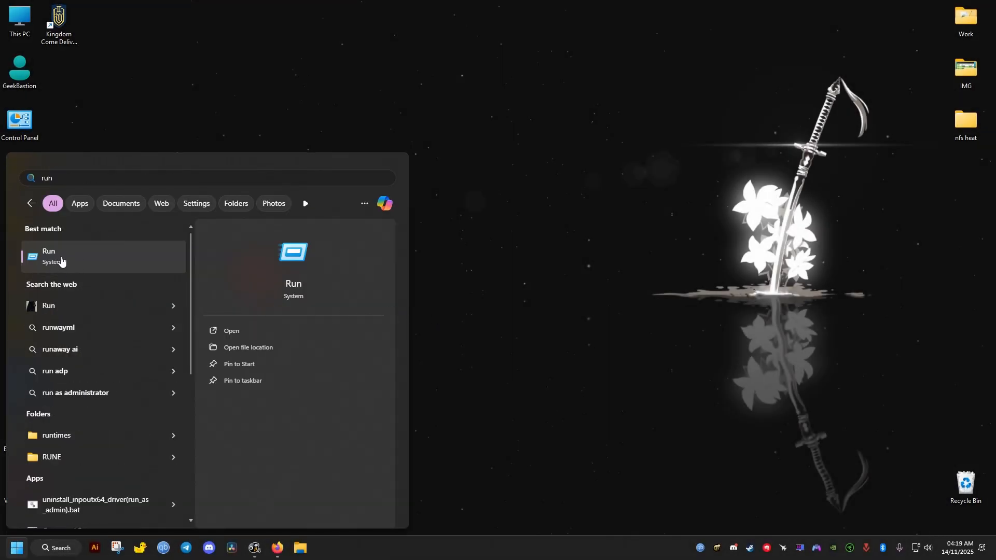
left_click(57, 256)
type("appda")
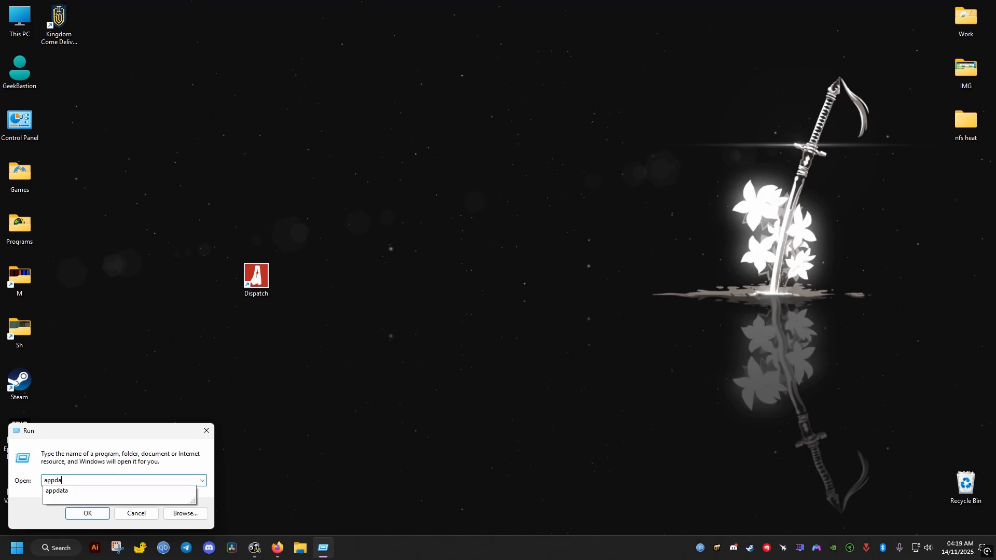
left_click(87, 513)
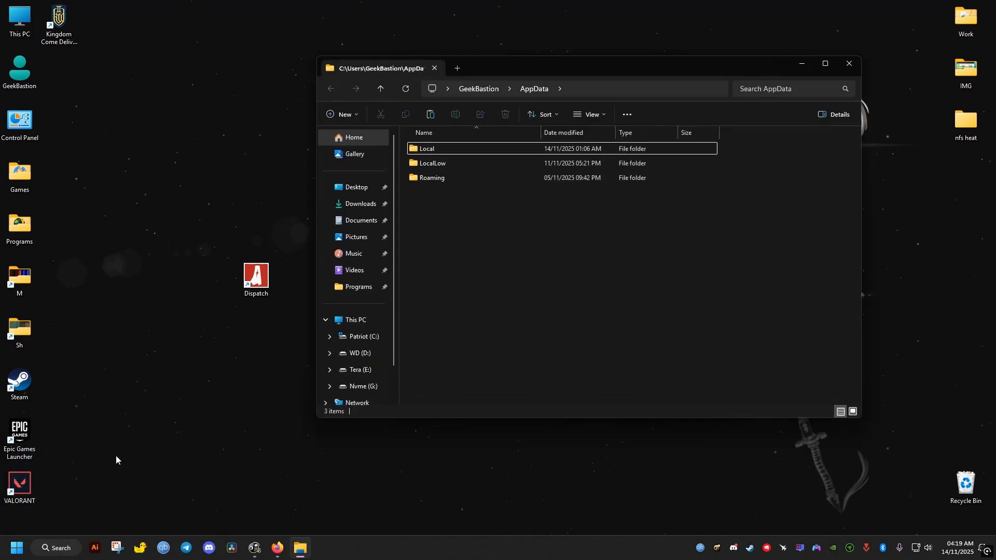
Navigate AppData\Local > Dispatch > Saved
double_click(428, 149)
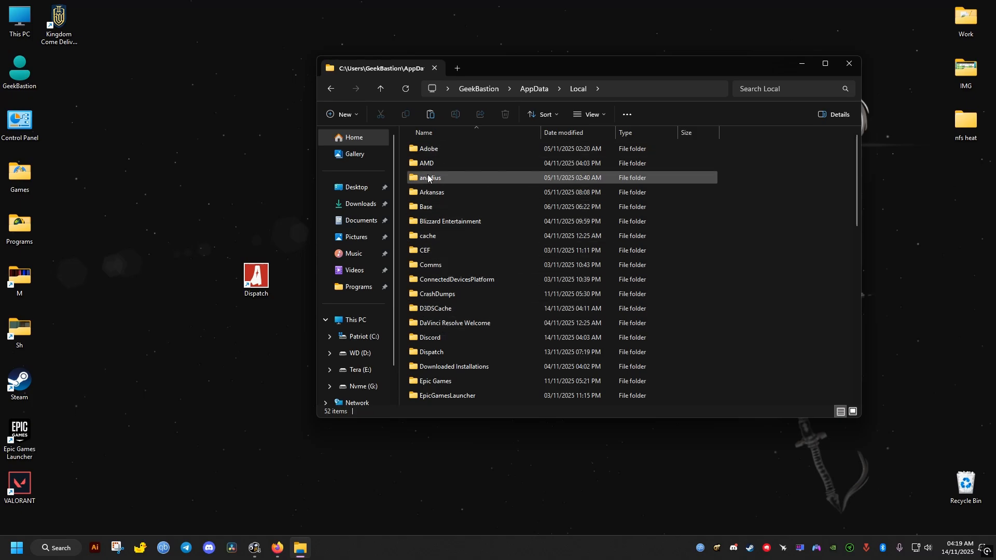
double_click(431, 351)
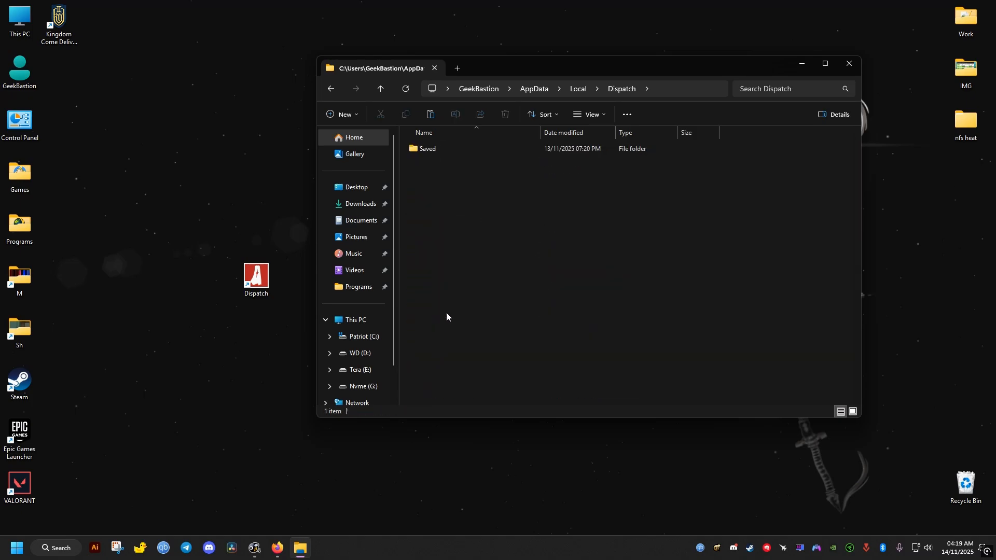
double_click(427, 149)
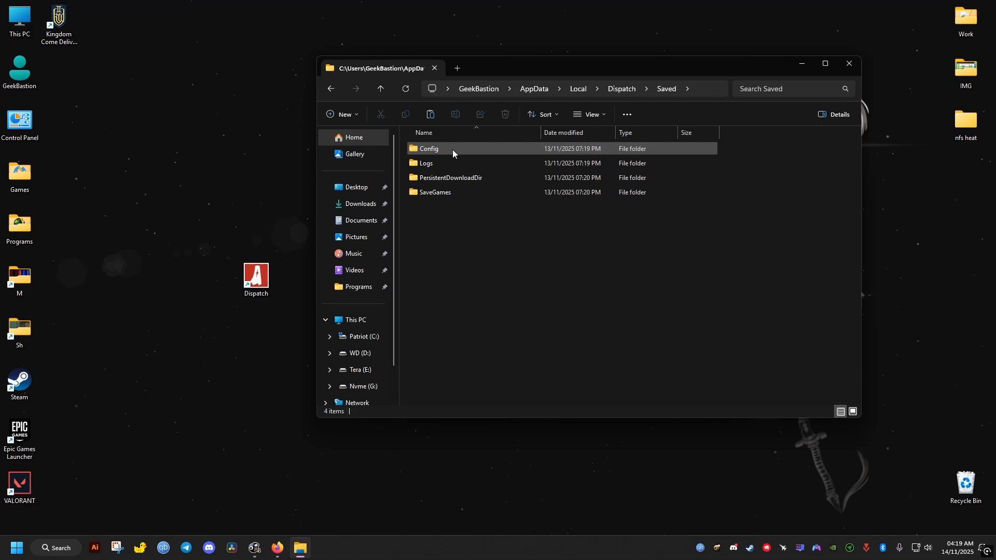
Select the Config folder and delete the SaveGames folder
left_click(430, 150)
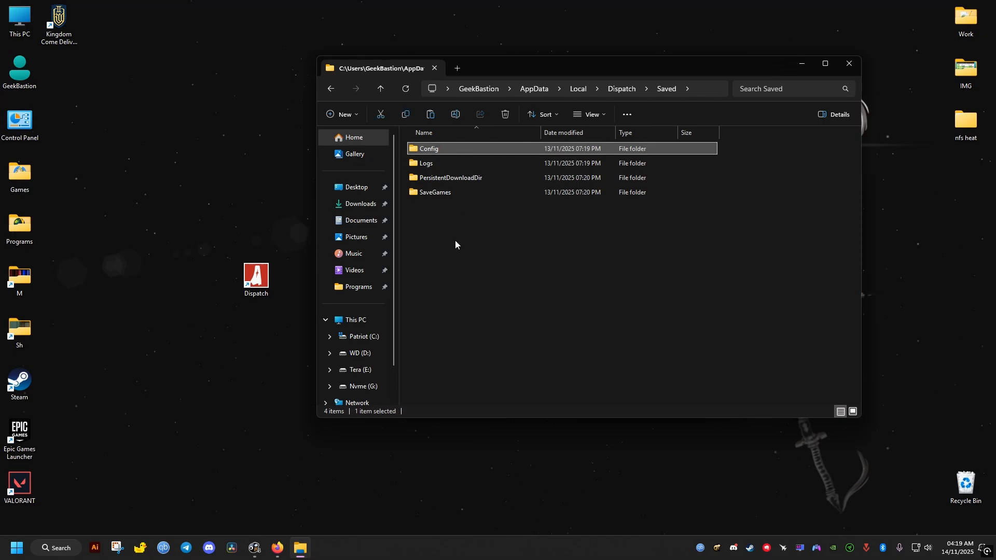
left_click(434, 192)
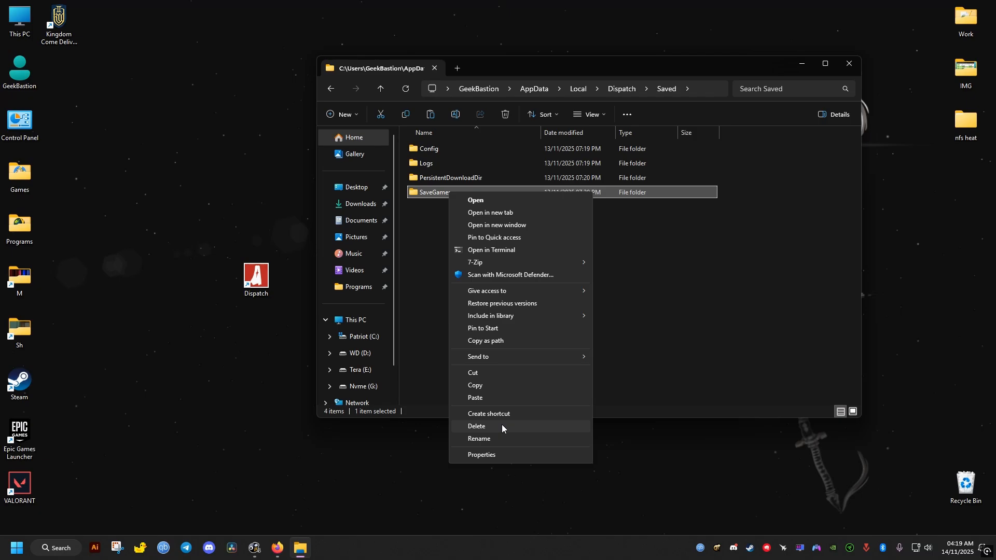
left_click(551, 236)
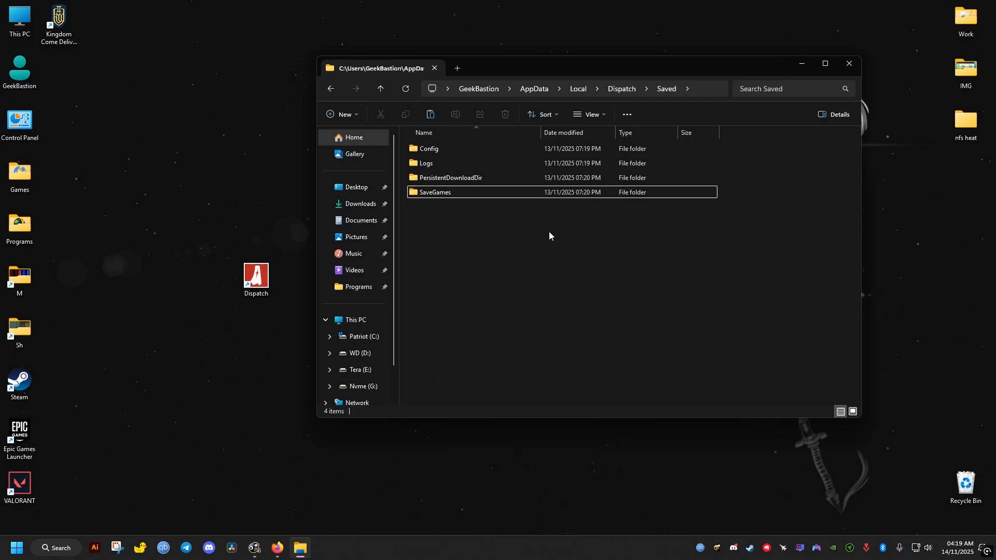
mouse_move(518, 226)
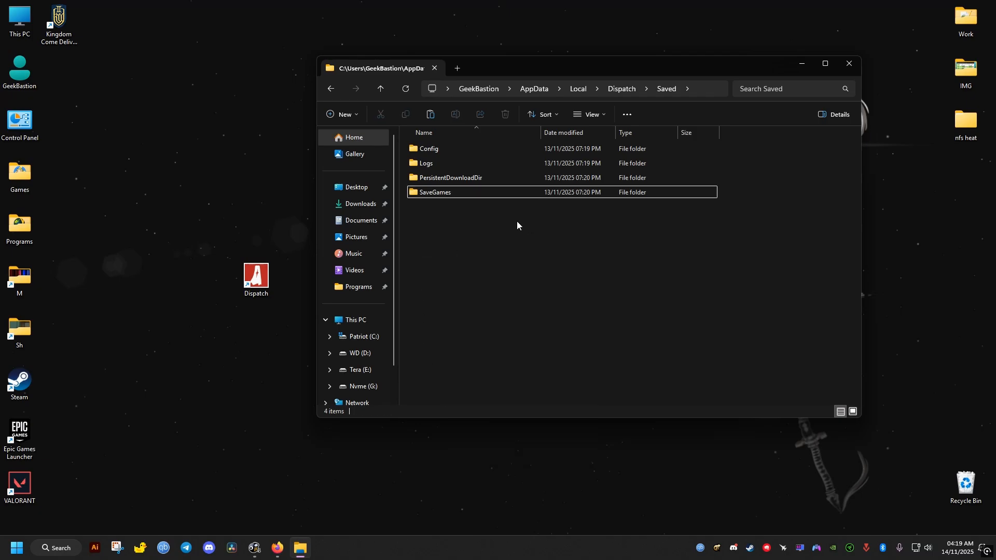